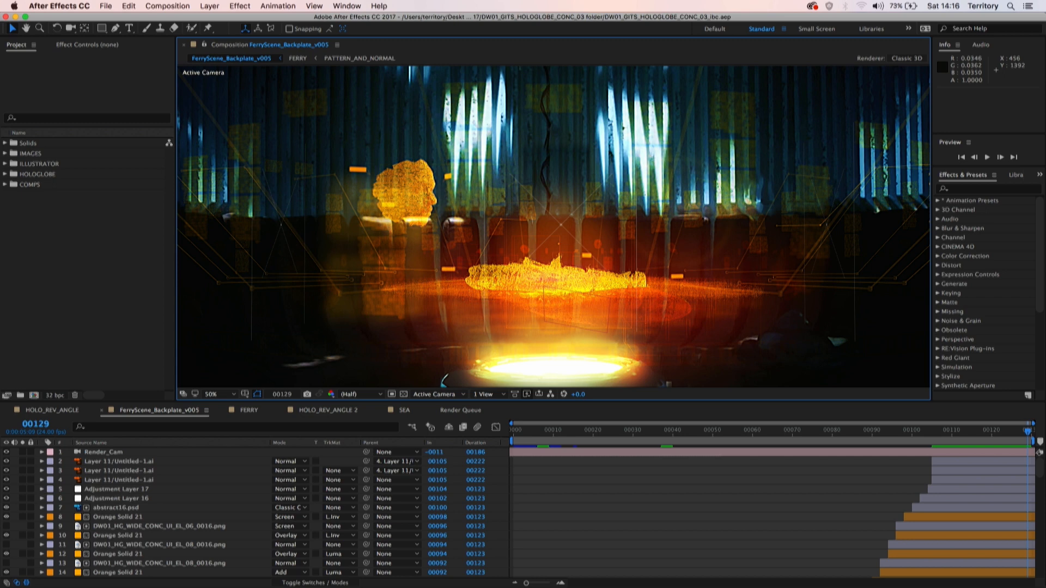
mouse_move(748, 317)
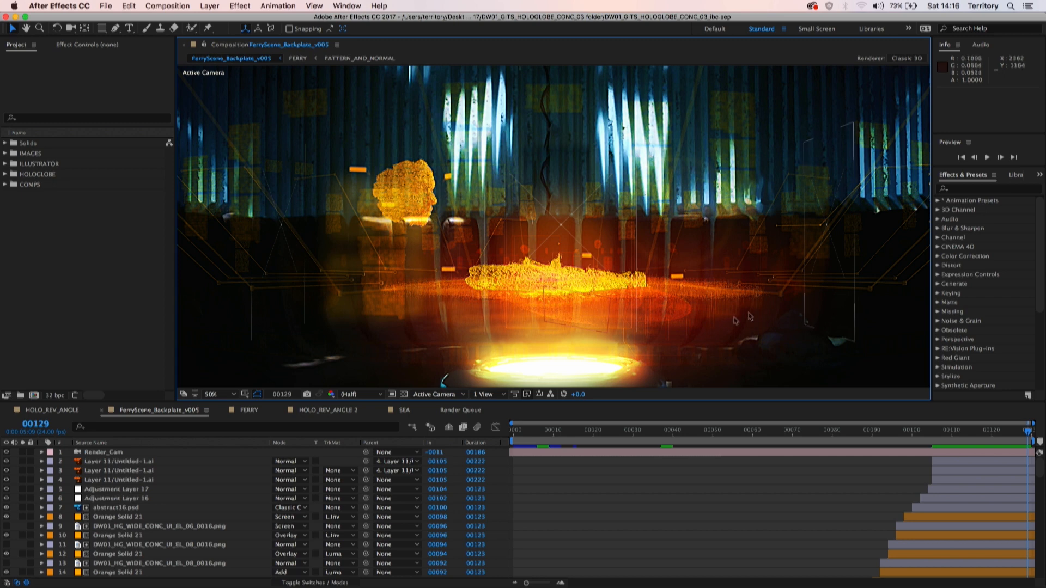
mouse_move(640, 435)
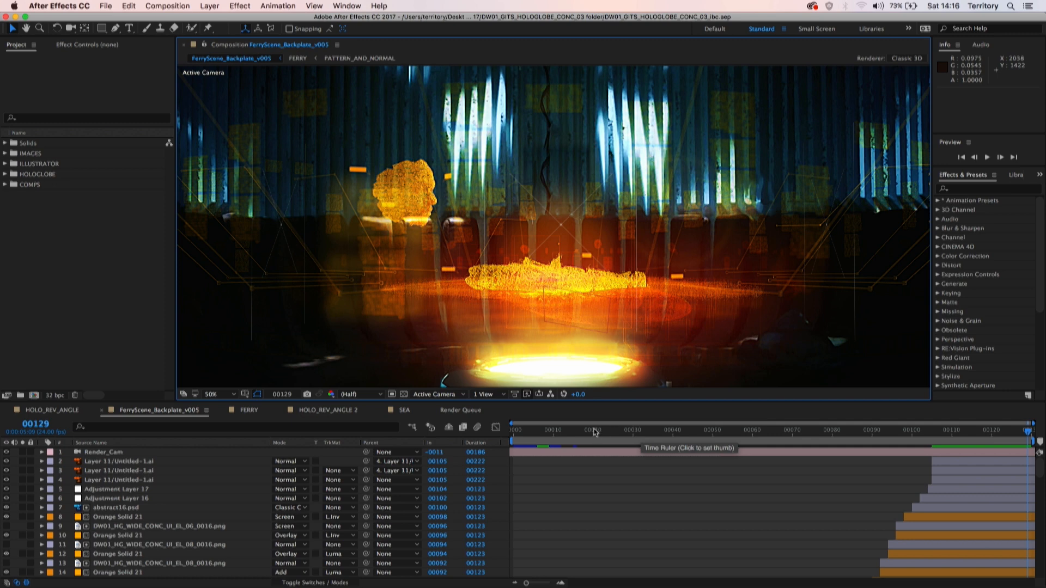
Scrub the FerryScene_Backplate_v005 composition back to frame 4, with only a faint hologram
click(525, 436)
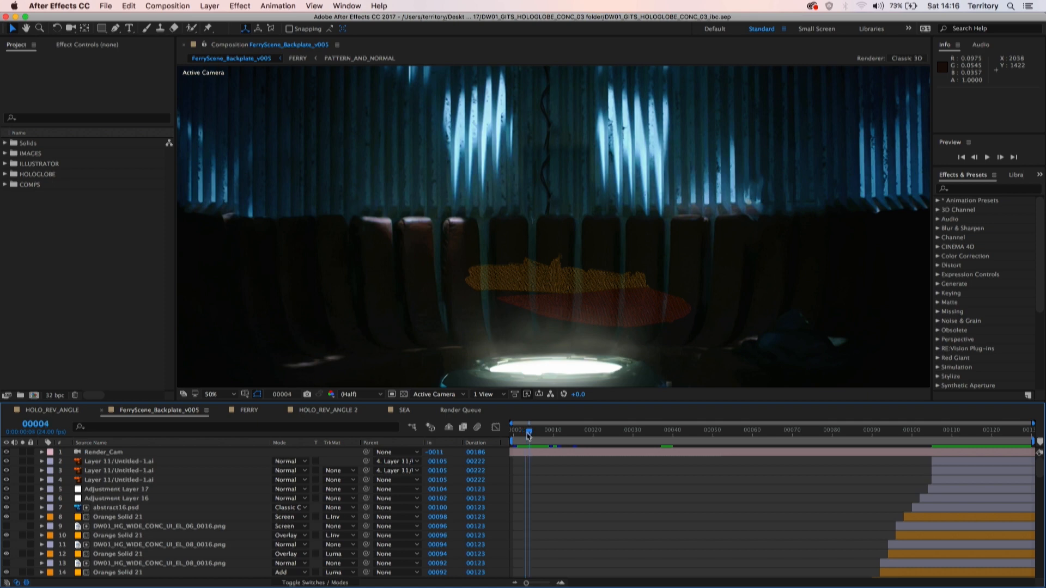
Move the current-time indicator forward to frames 5–7 as the orange glow begins
click(532, 430)
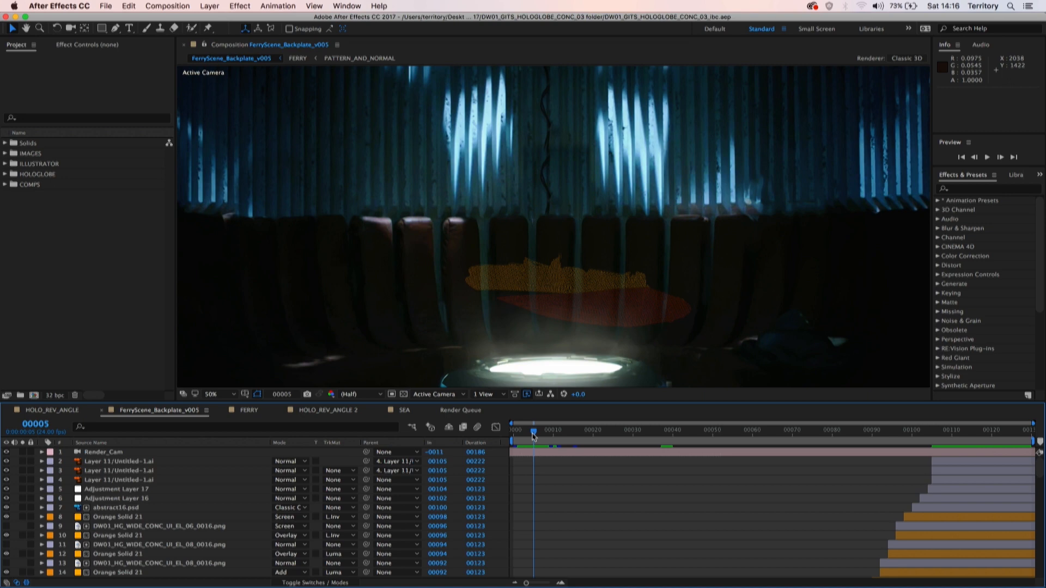
mouse_move(533, 437)
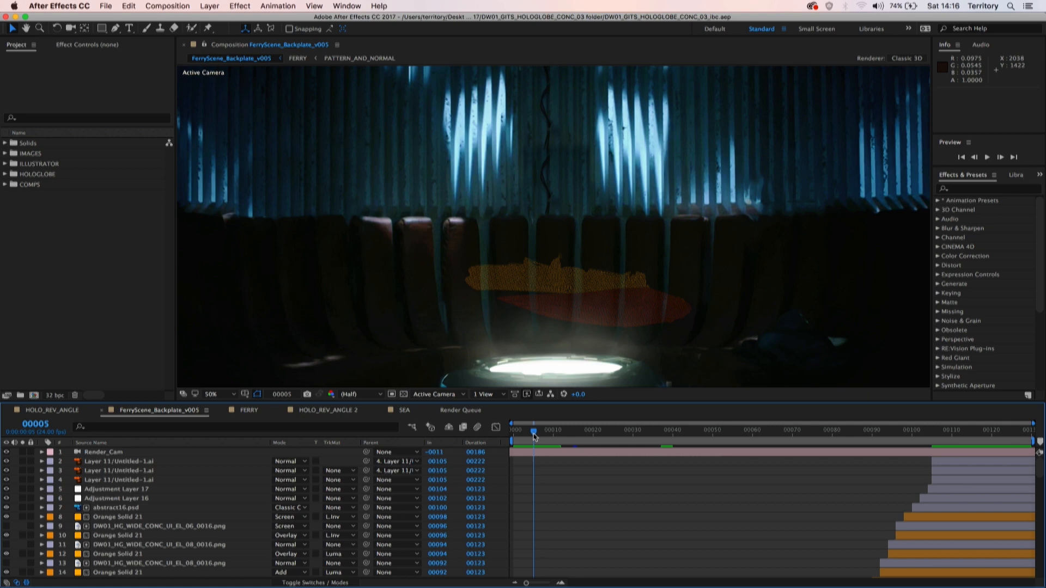
mouse_move(532, 436)
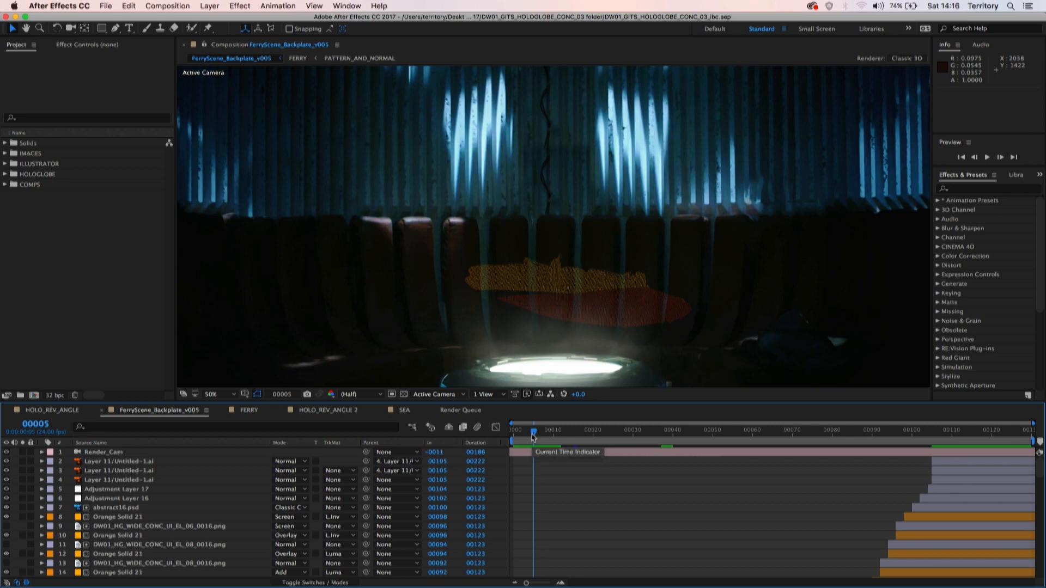
mouse_move(589, 258)
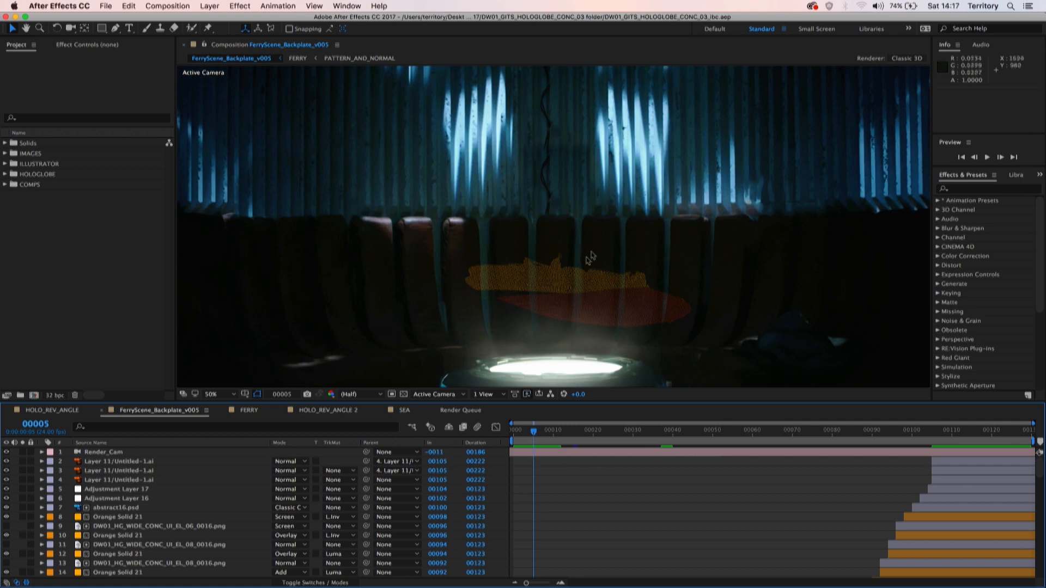
mouse_move(555, 502)
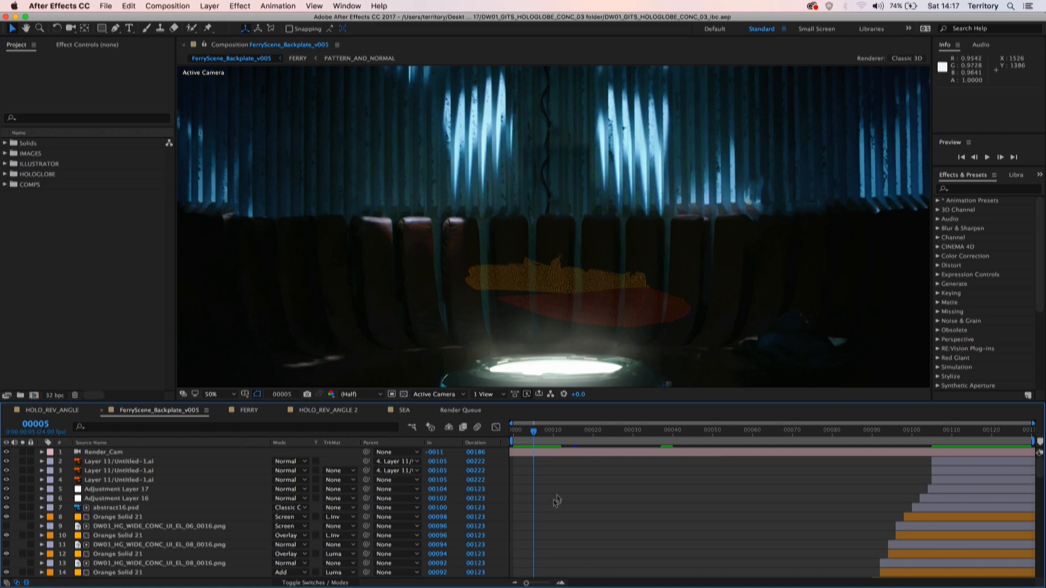
mouse_move(561, 486)
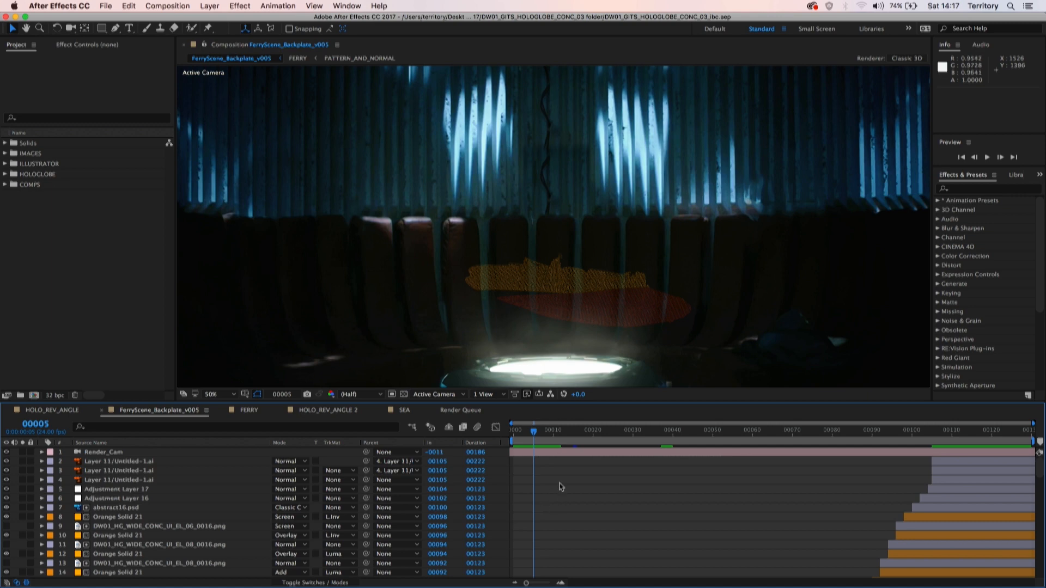
mouse_move(683, 562)
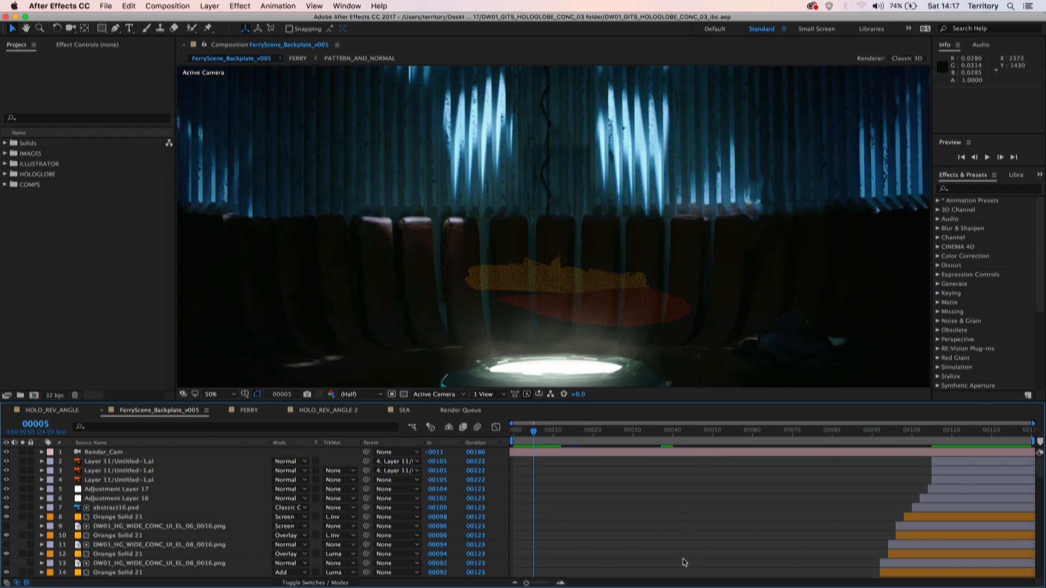
mouse_move(538, 432)
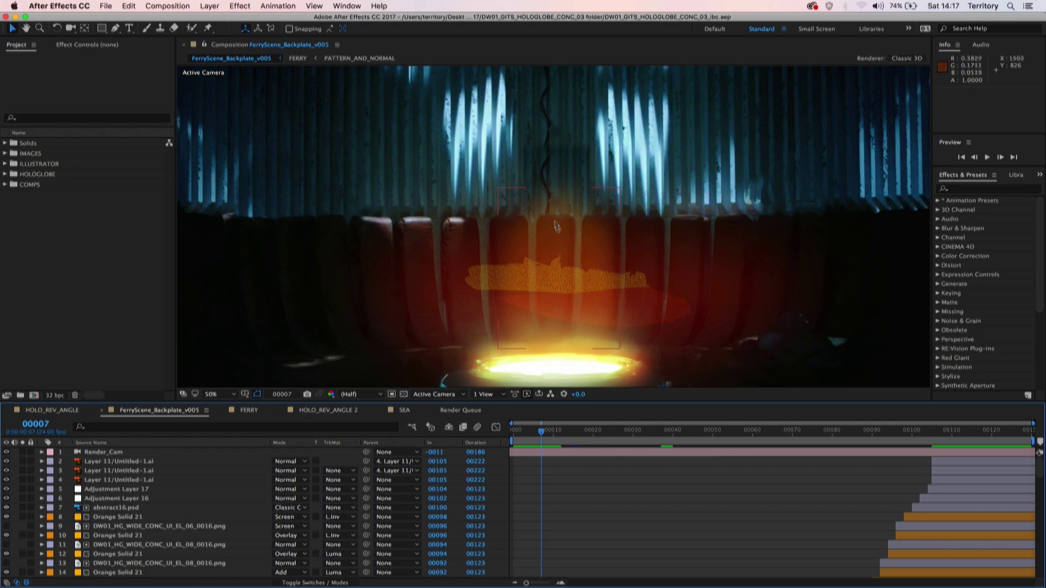
mouse_move(570, 439)
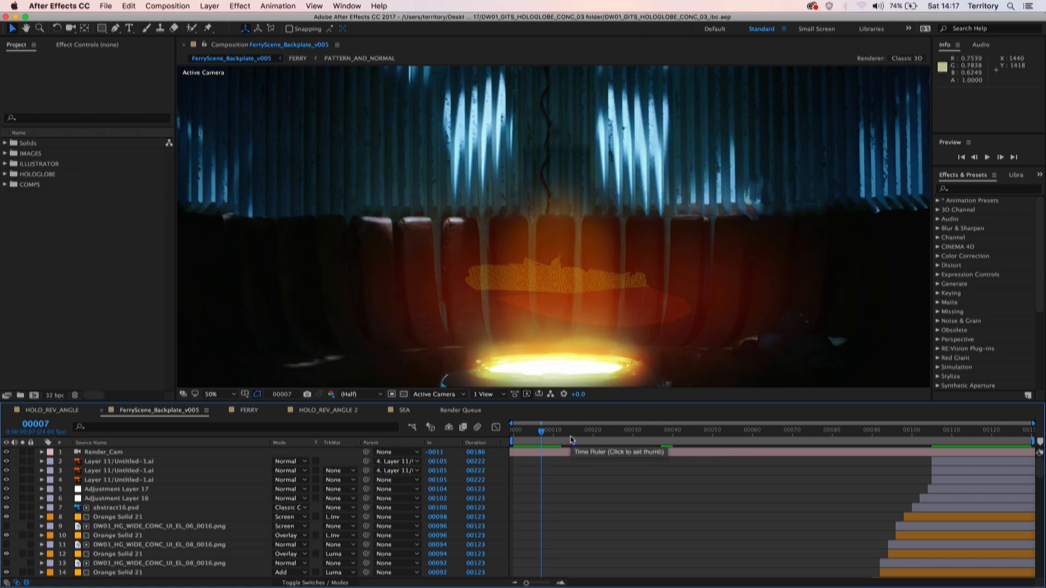
Move through the ferry shot from frame 20 to the final frame 129
click(571, 430)
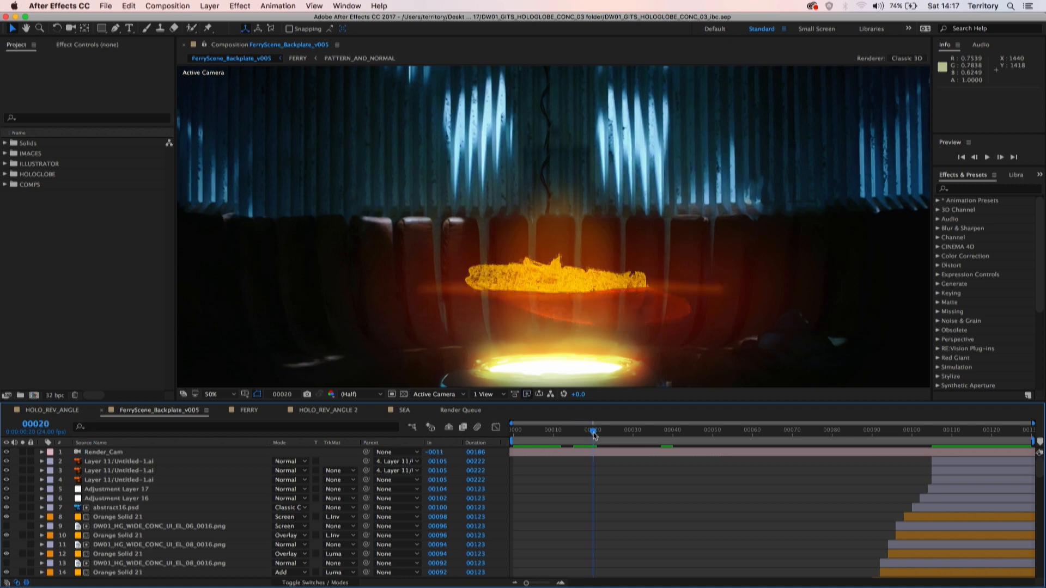
click(617, 430)
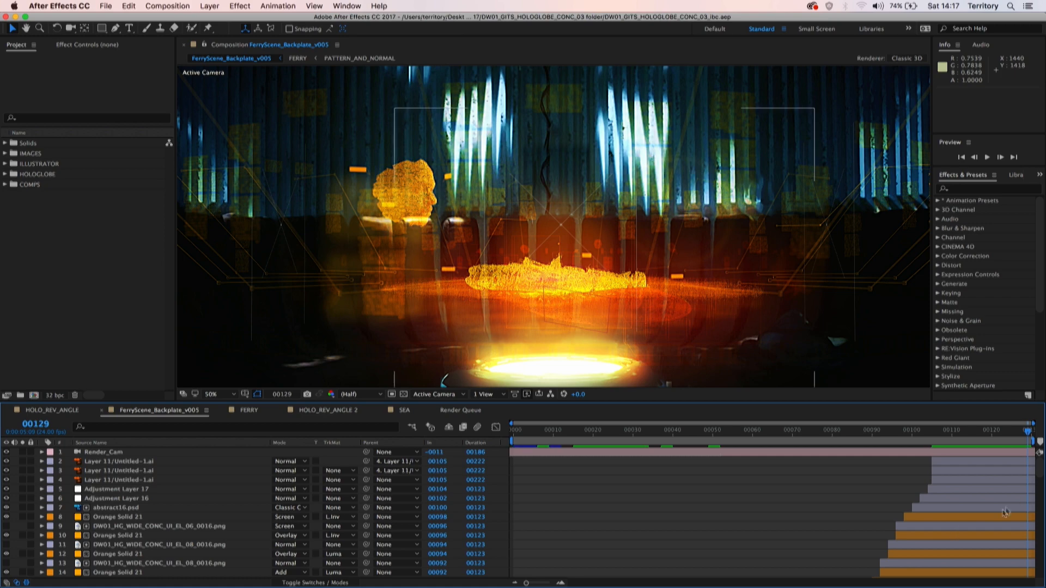
scroll(down, 3)
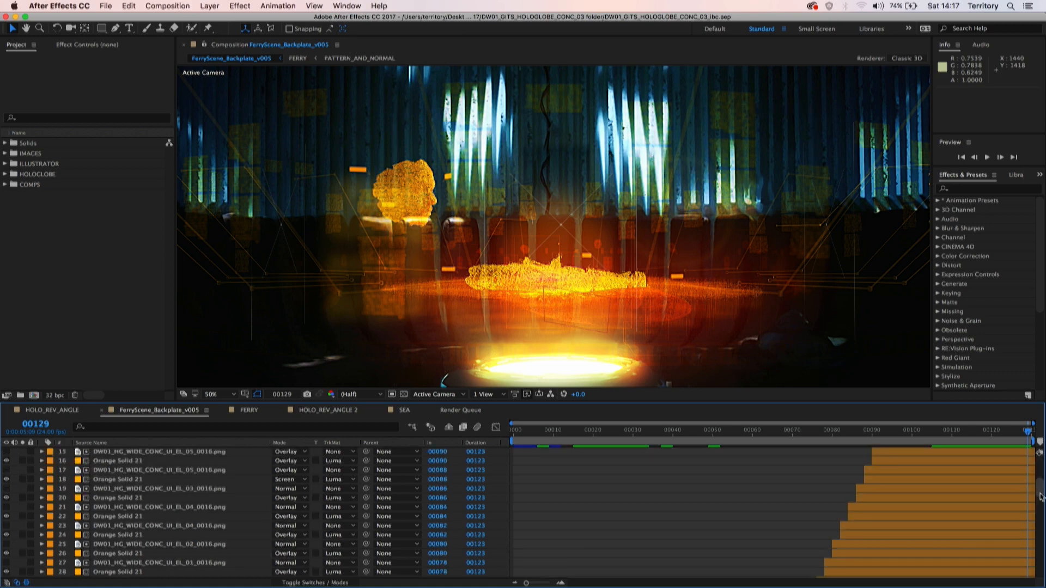
scroll(down, 3)
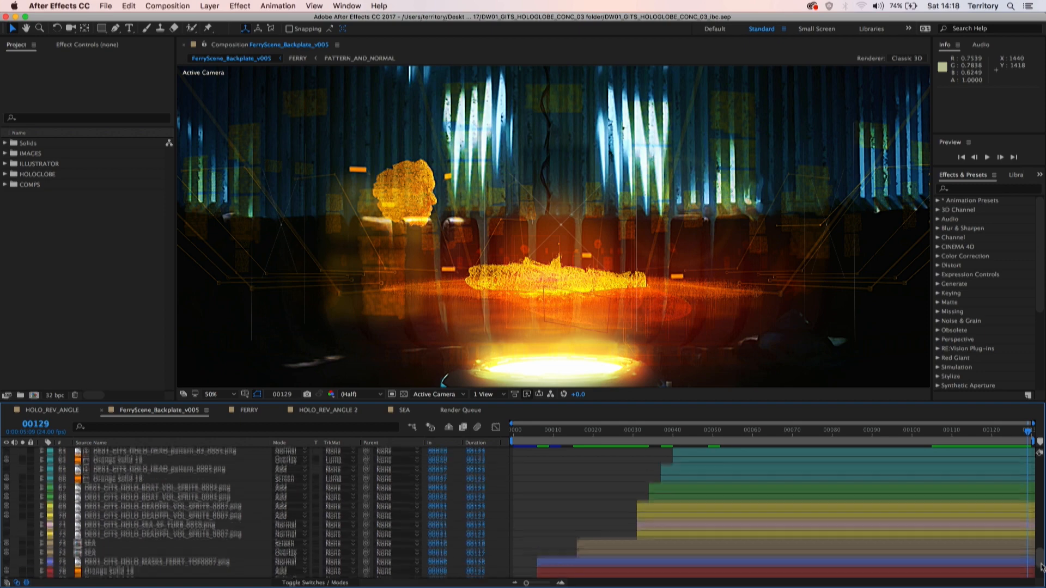
scroll(down, 3)
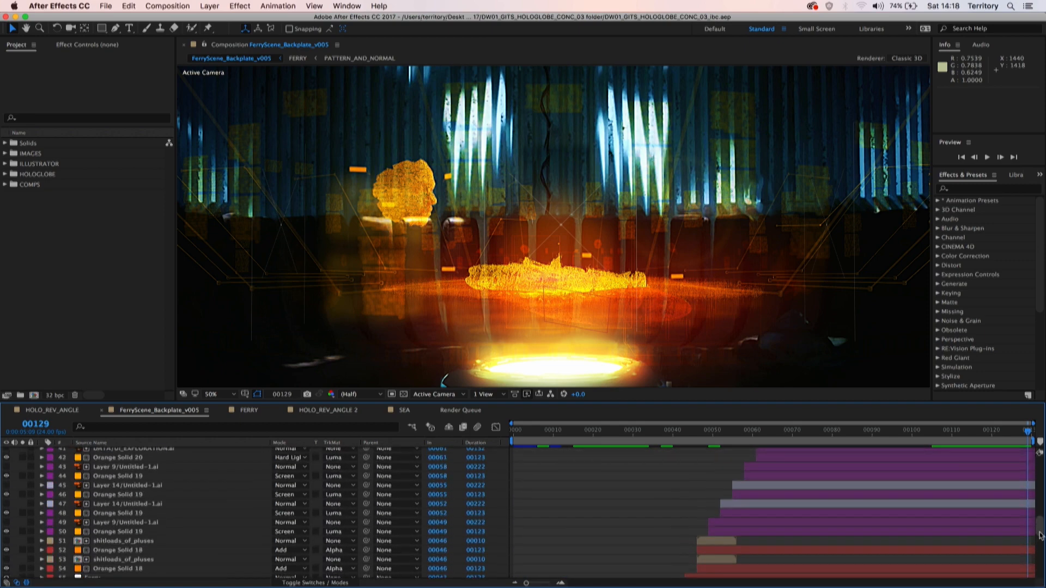
scroll(up, 3)
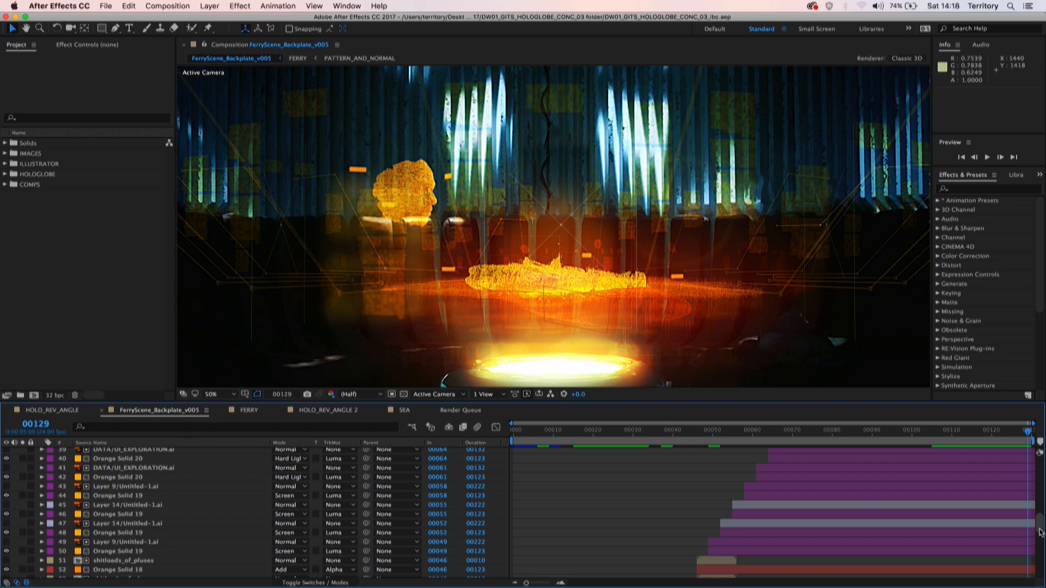
scroll(up, 3)
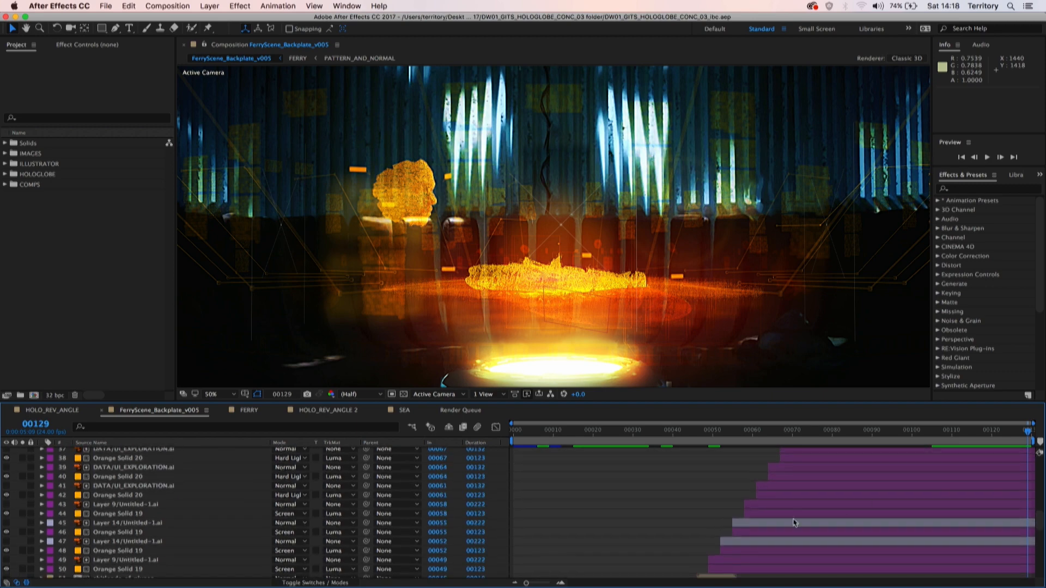
mouse_move(144, 537)
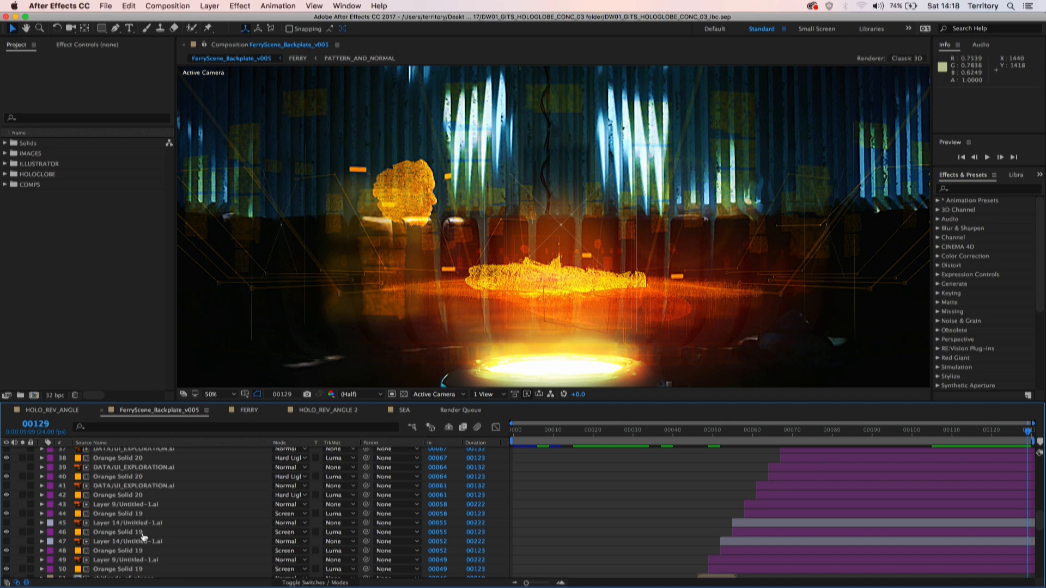
mouse_move(125, 533)
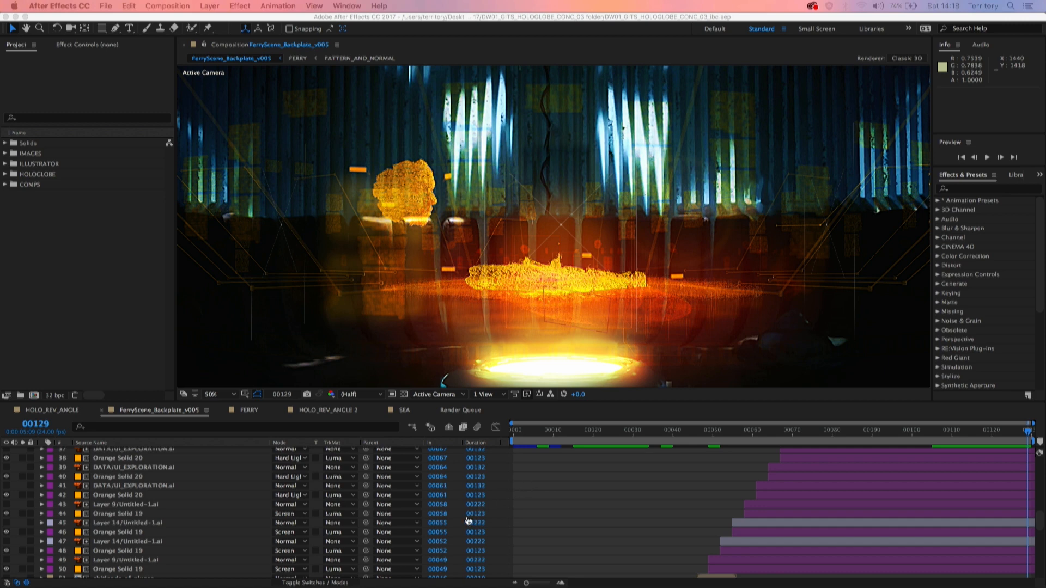
mouse_move(300, 345)
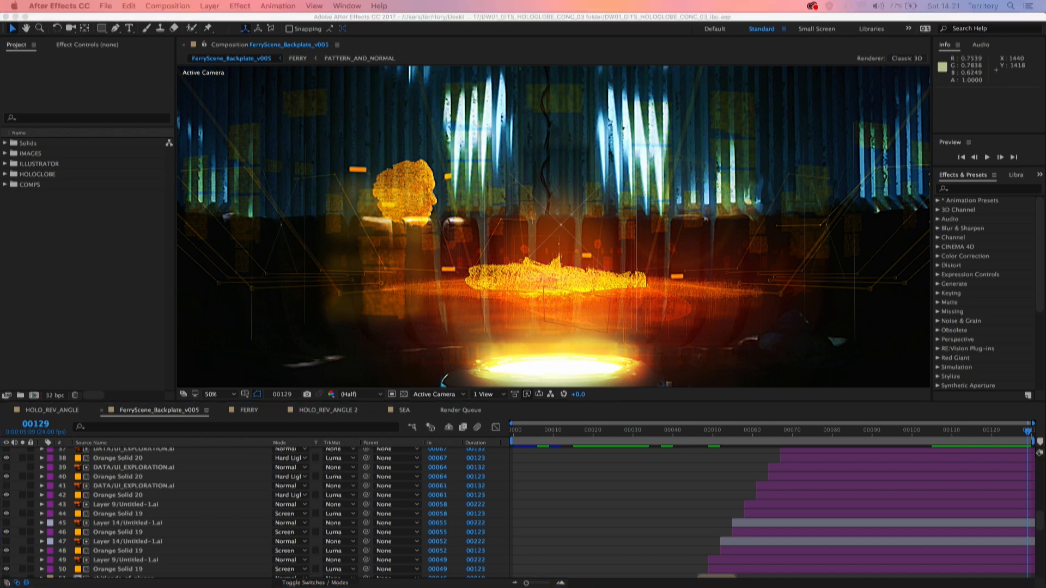
mouse_move(342, 281)
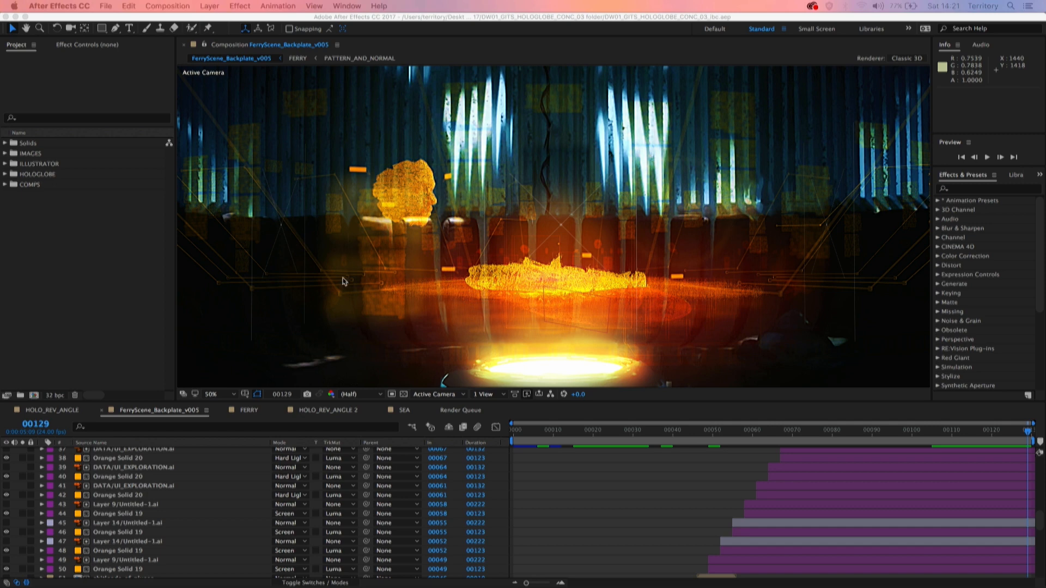
mouse_move(72, 60)
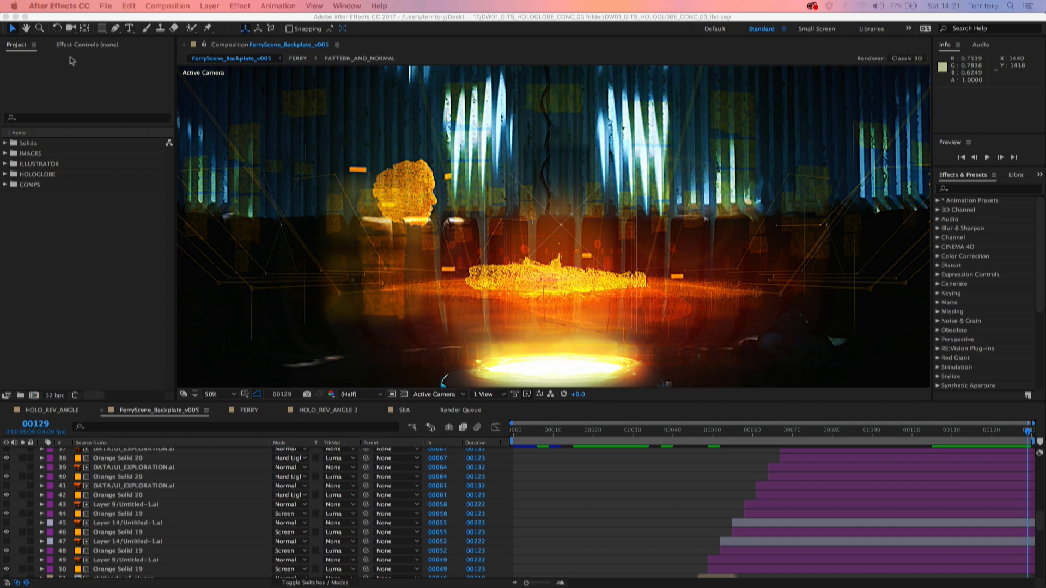
mouse_move(89, 53)
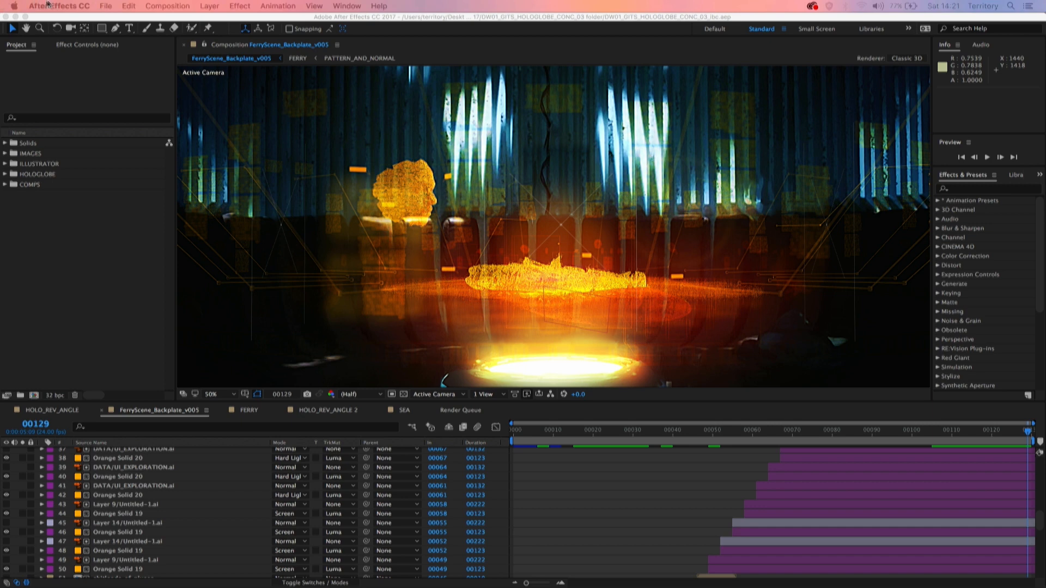
Show the File > Open Recent list with the gits_voxel_v0007 project
click(58, 6)
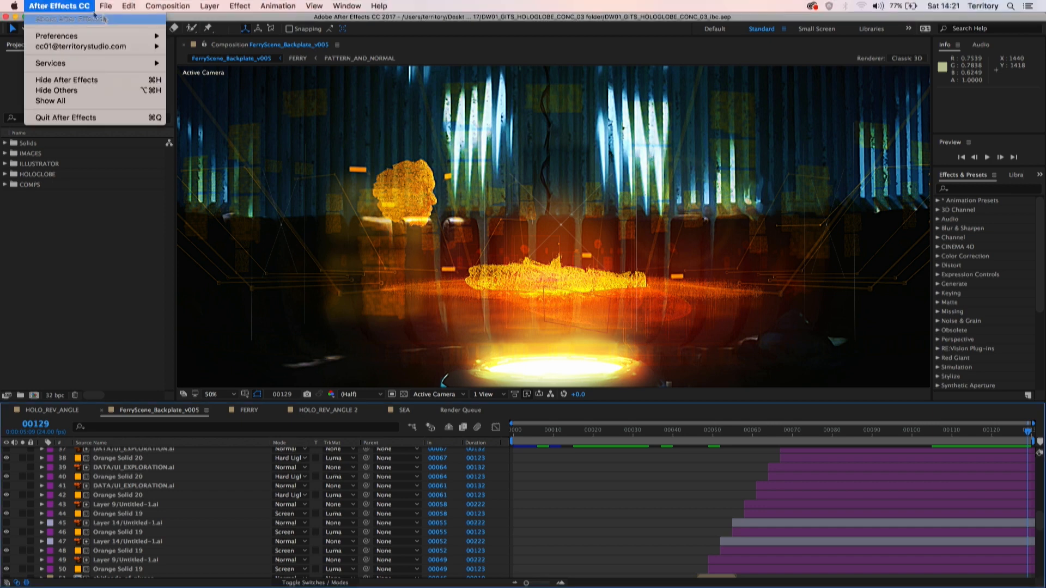
mouse_move(72, 18)
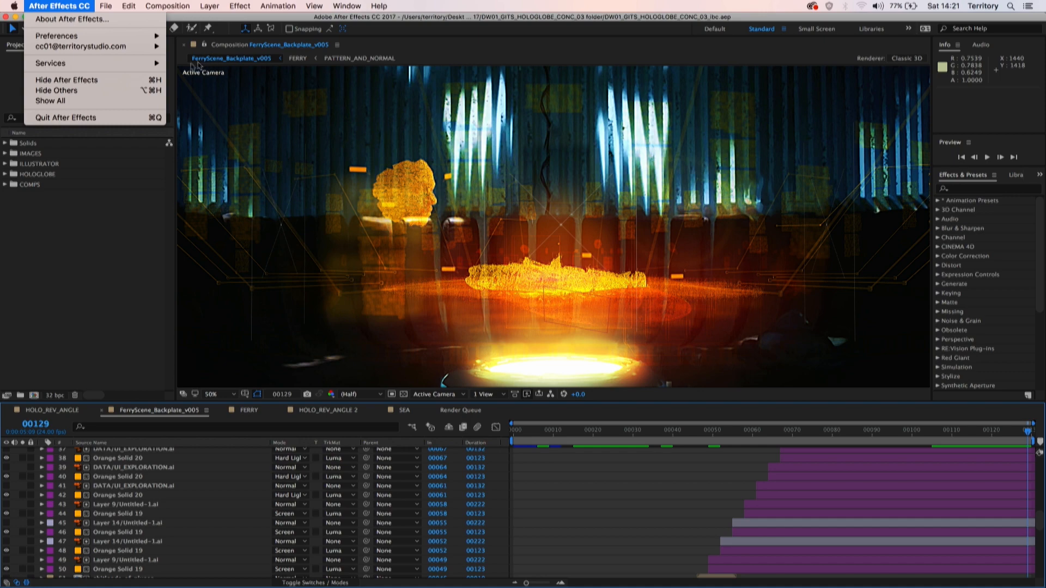
click(105, 6)
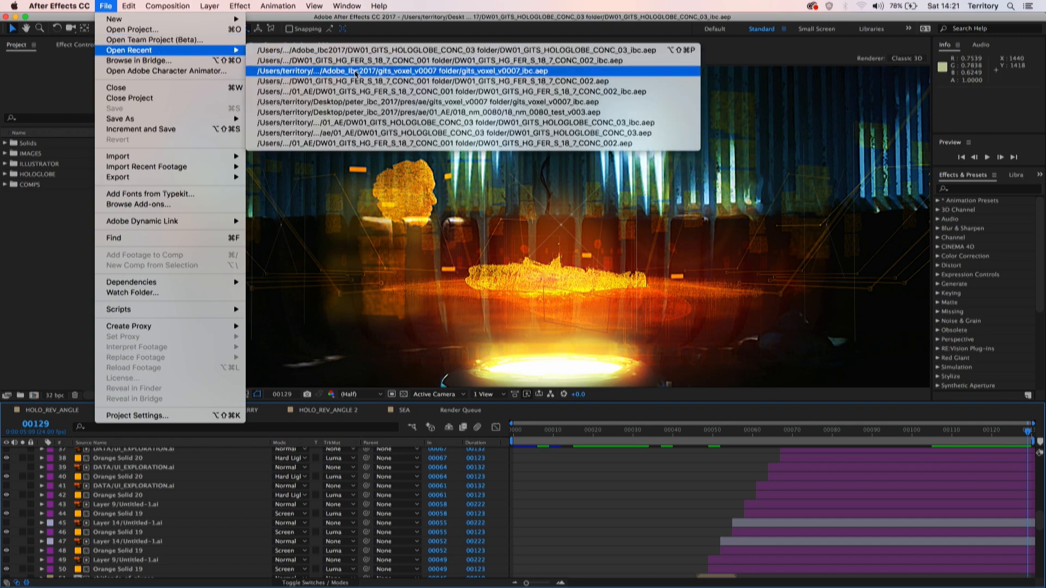
Open gits_voxel_v0007_ibc.aep, dismiss the Optical Flares warning, and preview the red voxel head
click(407, 71)
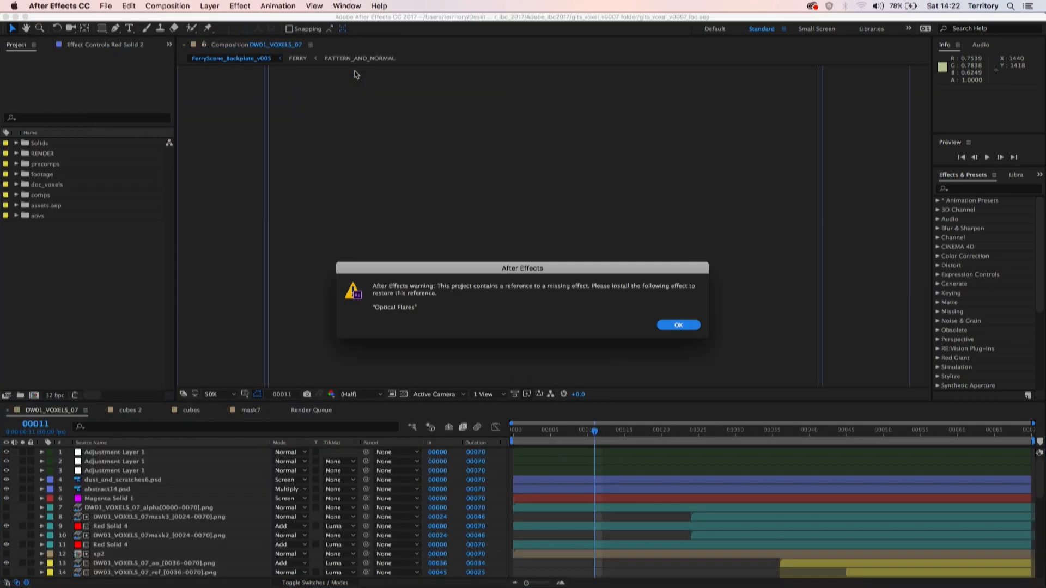
click(678, 325)
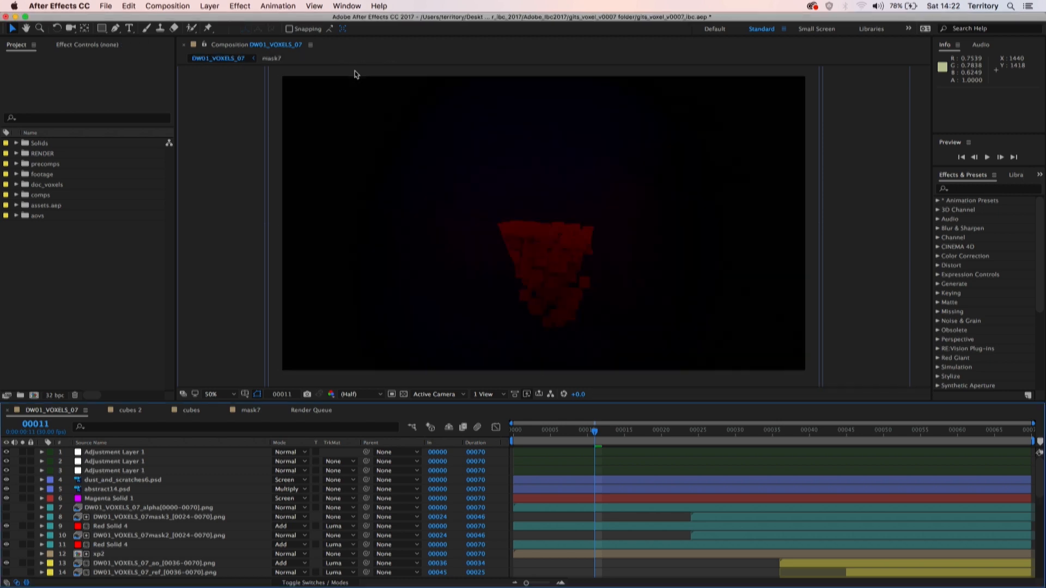
mouse_move(352, 91)
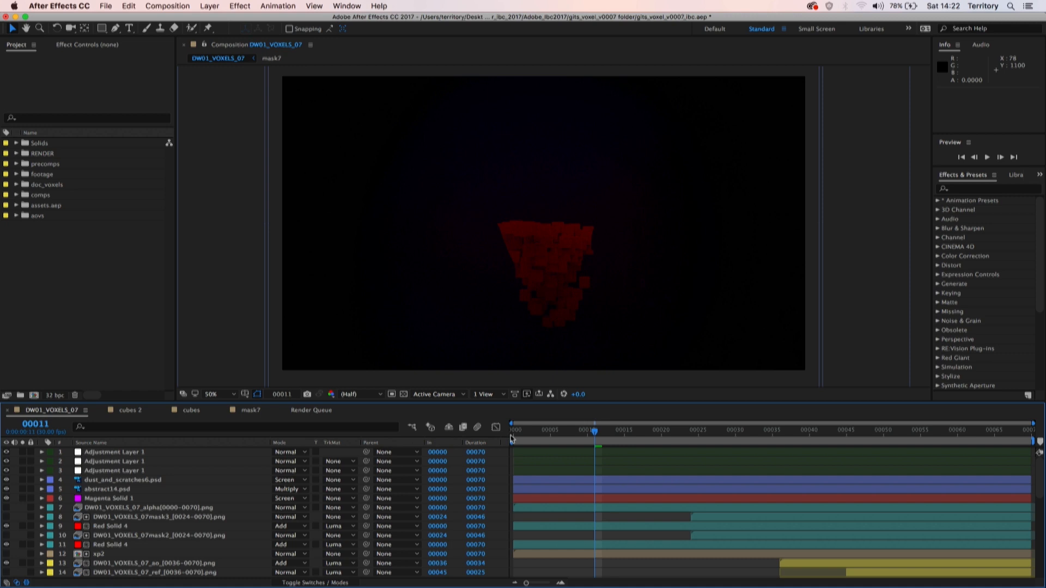
click(987, 157)
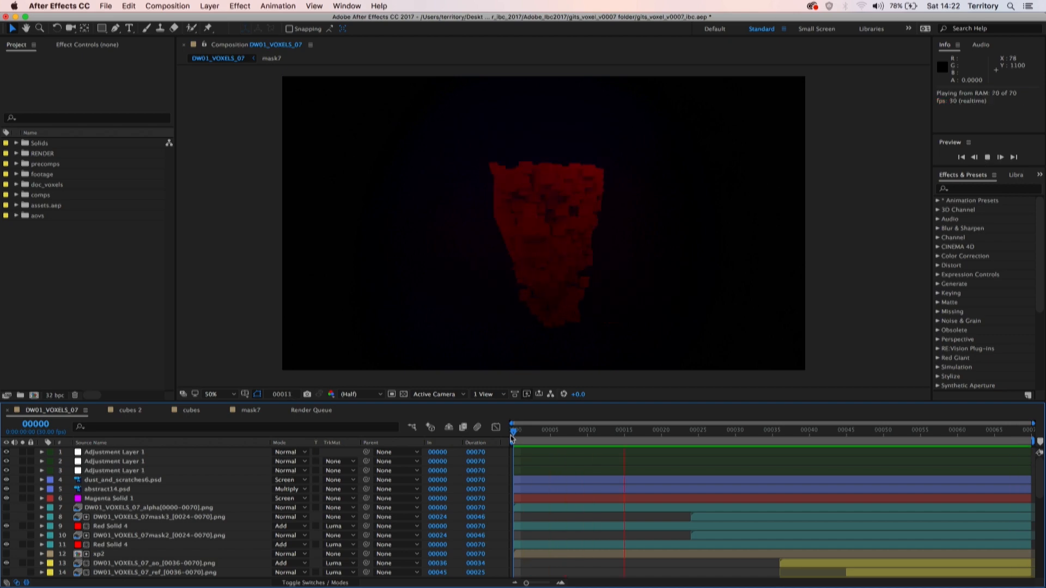
click(533, 430)
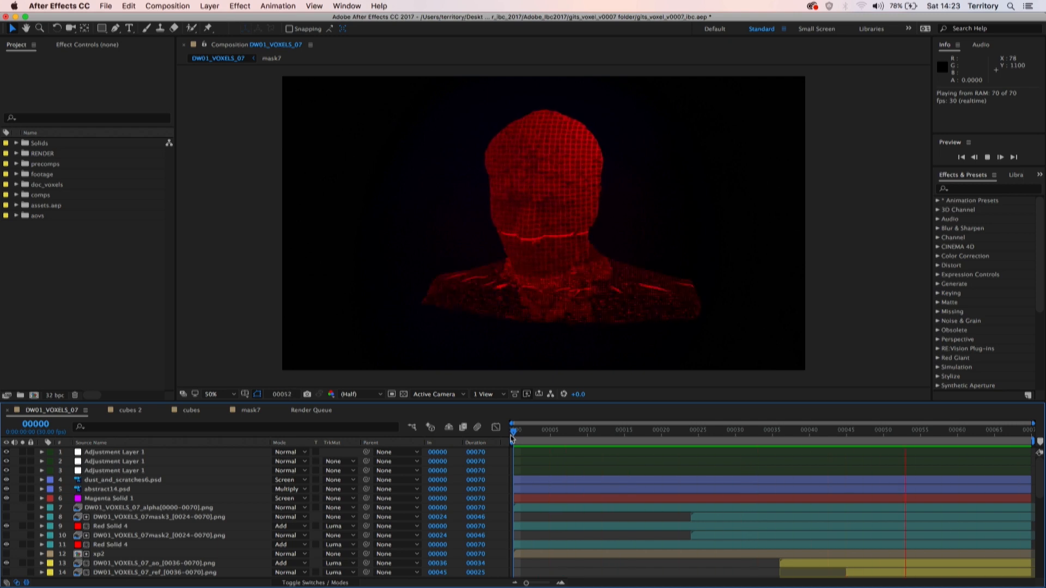
click(764, 430)
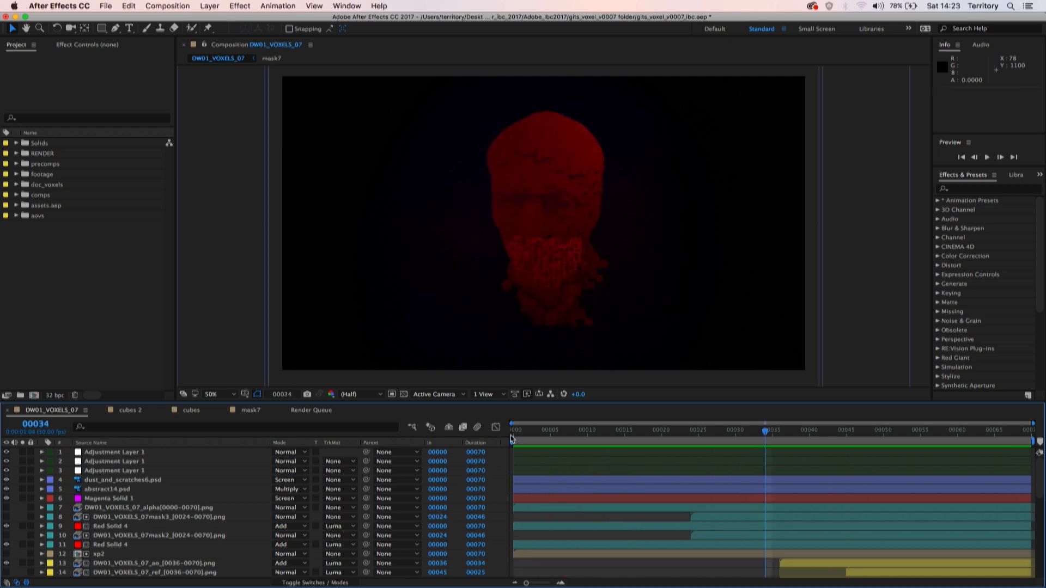